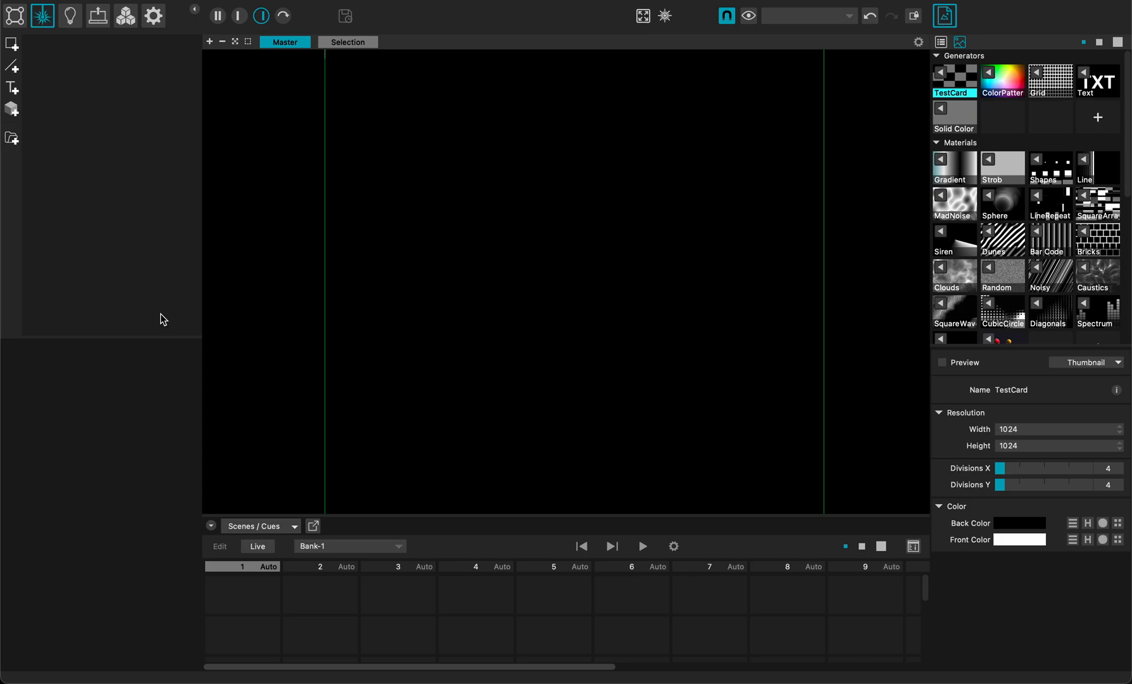
{"action": "mouse_move", "coordinate": [1056, 195]}
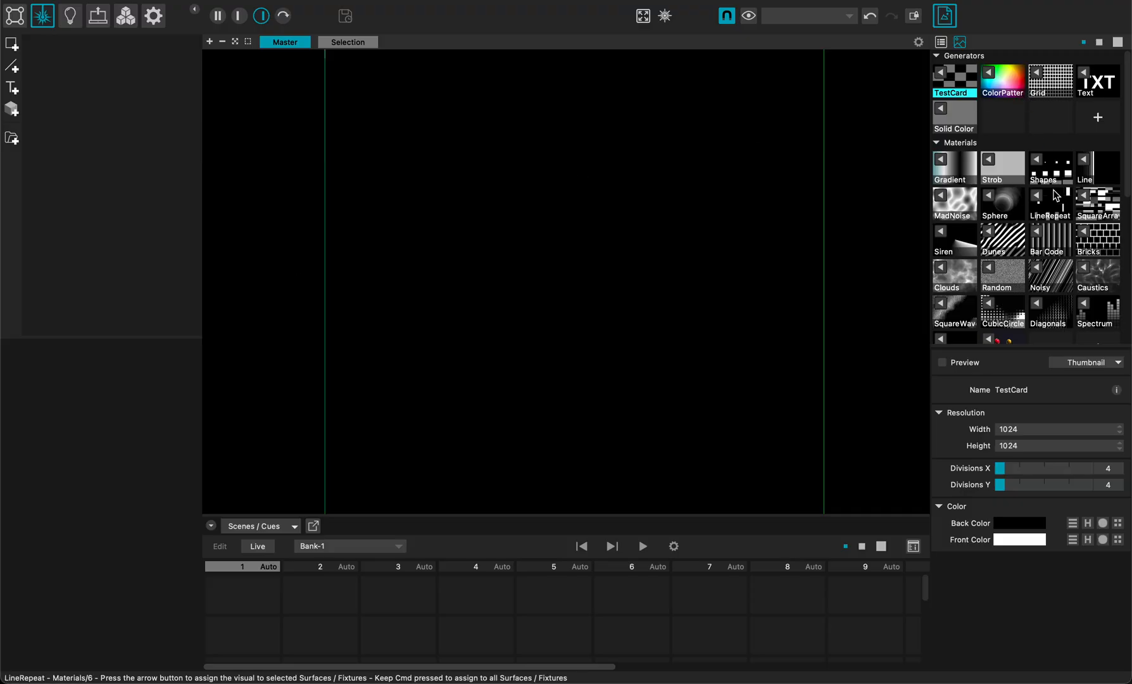
Step: Add a brand-new laser material from the Laser Materials library, generated using MadAI
{"action": "scroll", "scroll_direction": "down", "scroll_amount": 3}
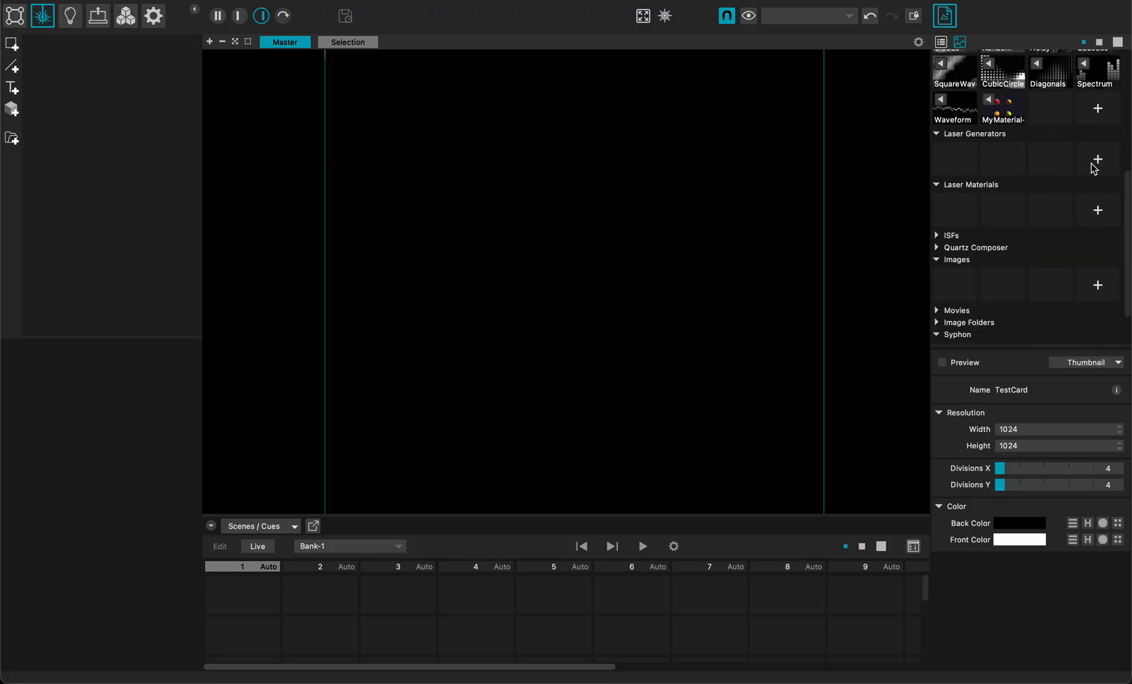
{"action": "mouse_move", "coordinate": [986, 207]}
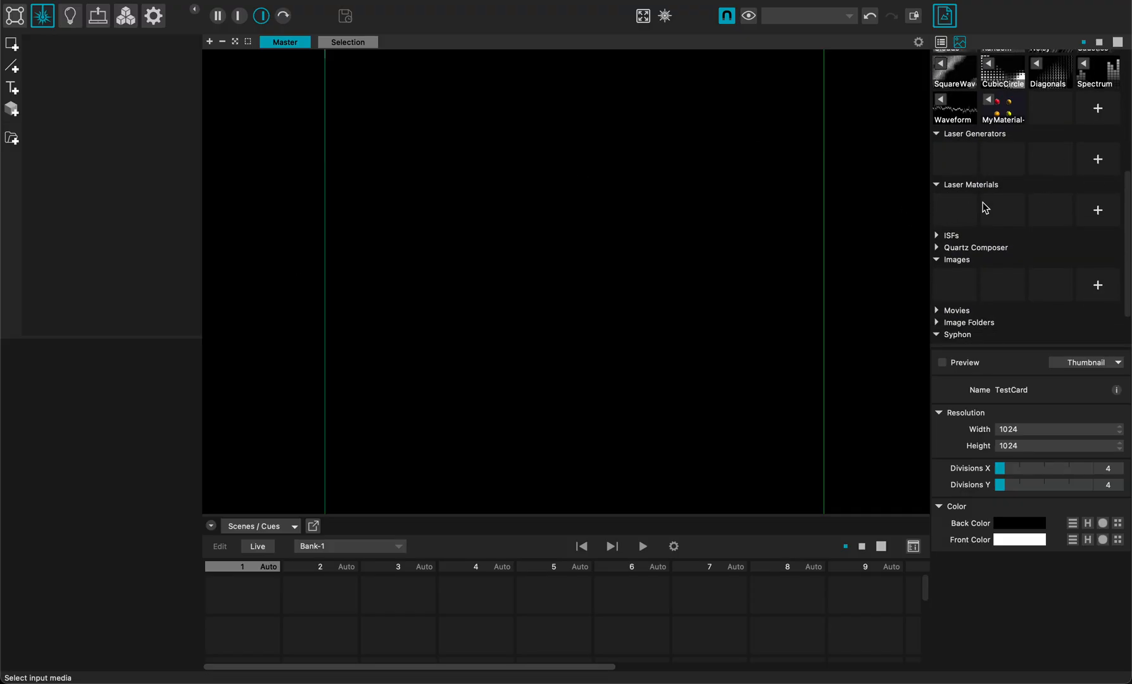
{"action": "left_click", "coordinate": [1098, 210]}
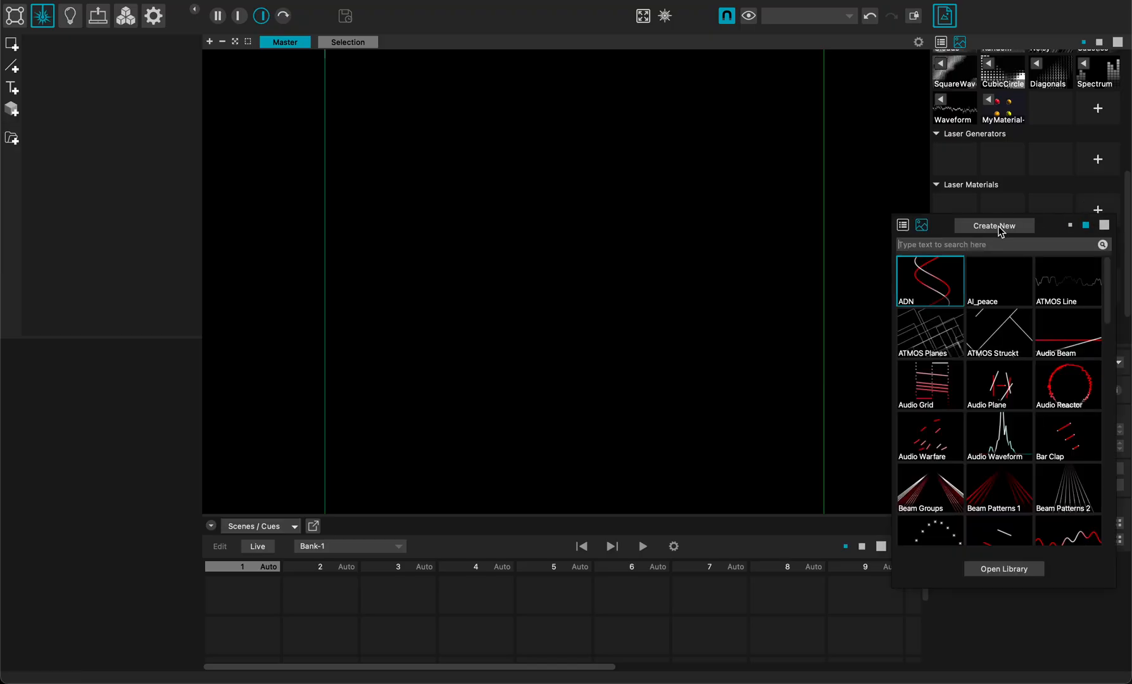
{"action": "left_click", "coordinate": [993, 226]}
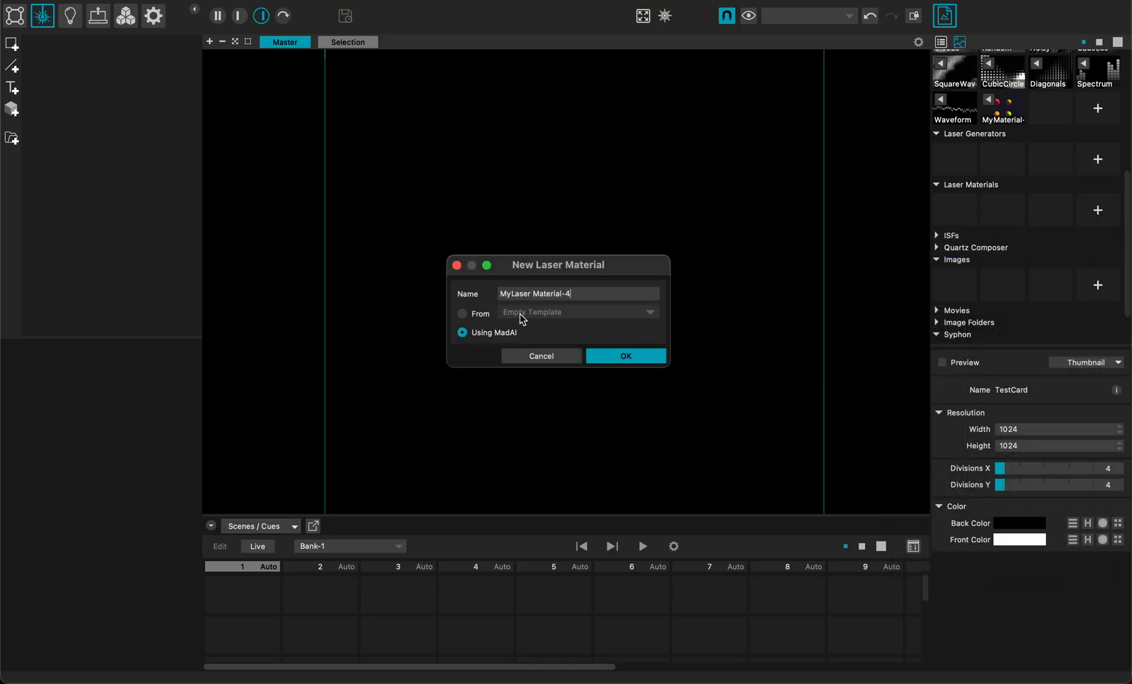
{"action": "left_click", "coordinate": [624, 356]}
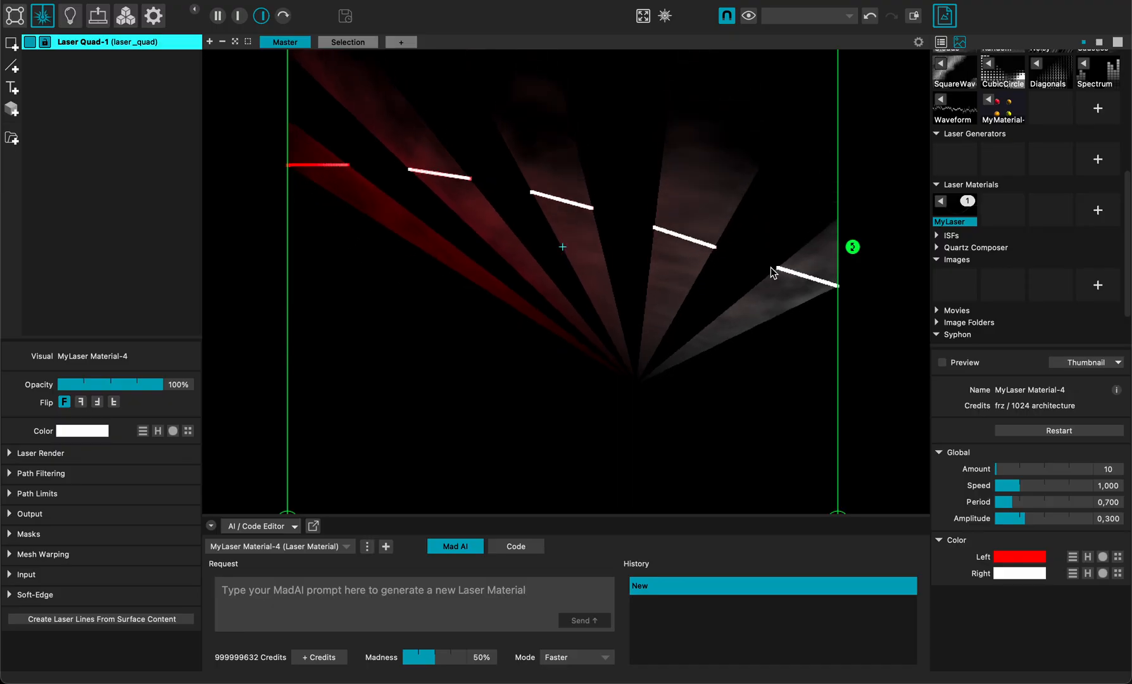
{"action": "mouse_move", "coordinate": [303, 598]}
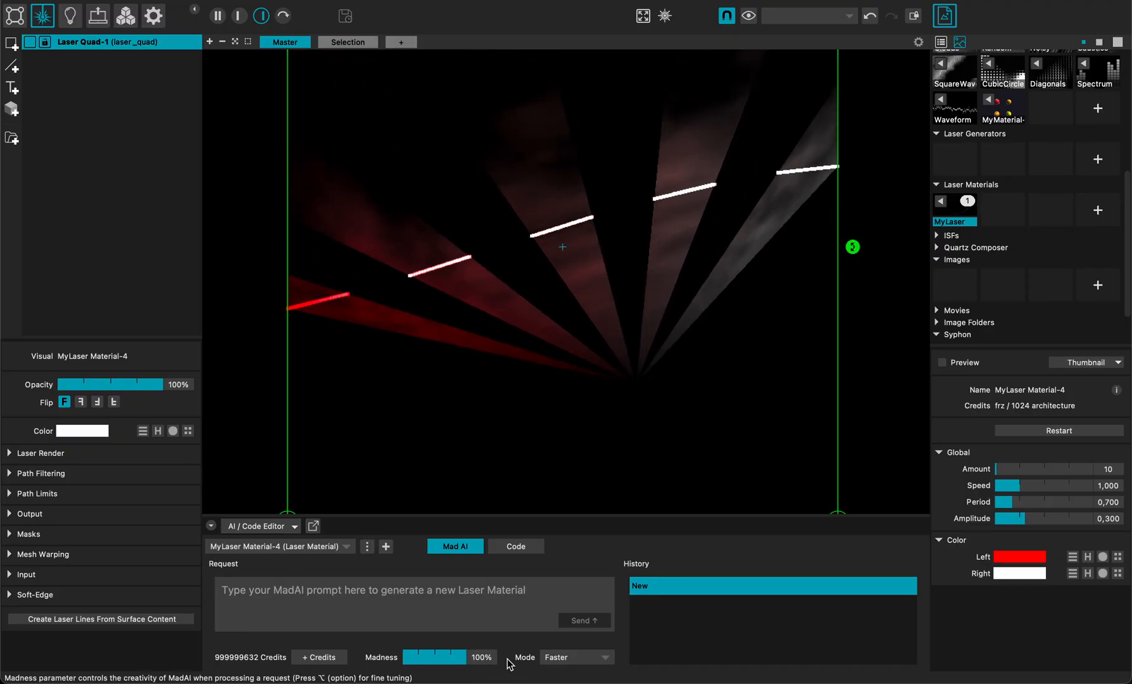
Step: Switch MadAI's Mode to Higher quality request processing
{"action": "left_click", "coordinate": [575, 656]}
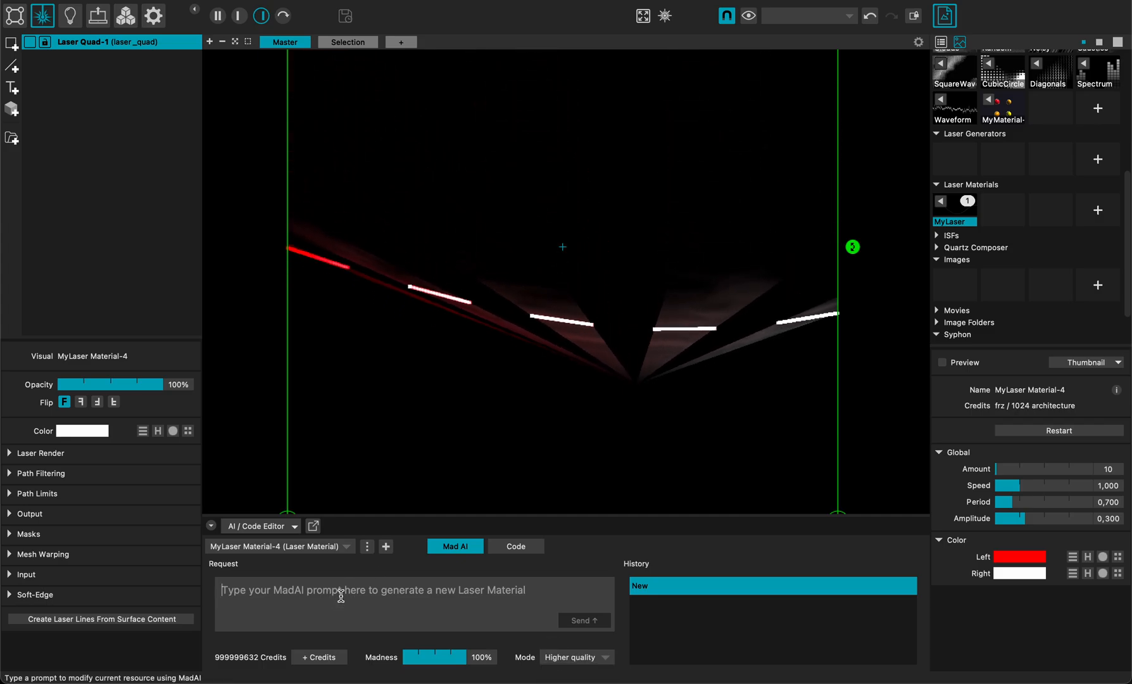
Step: Submit the request 'create a peace symbol with rotation controls' to MadAI
{"action": "type", "text": "create"}
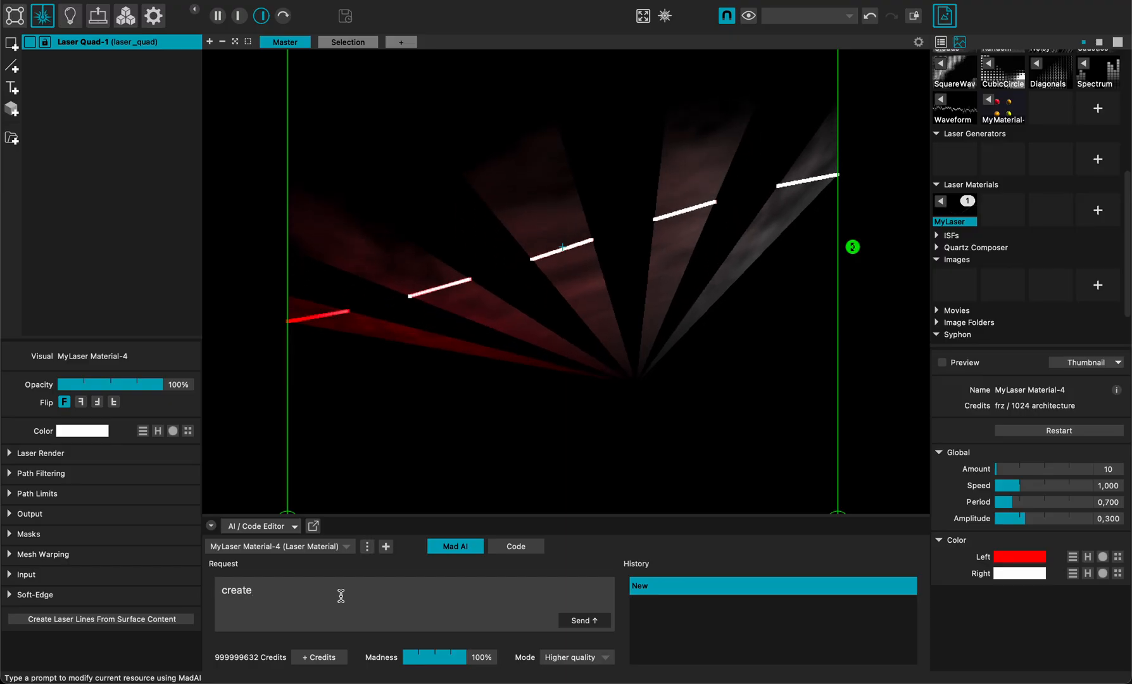
{"action": "type", "text": "a peace"}
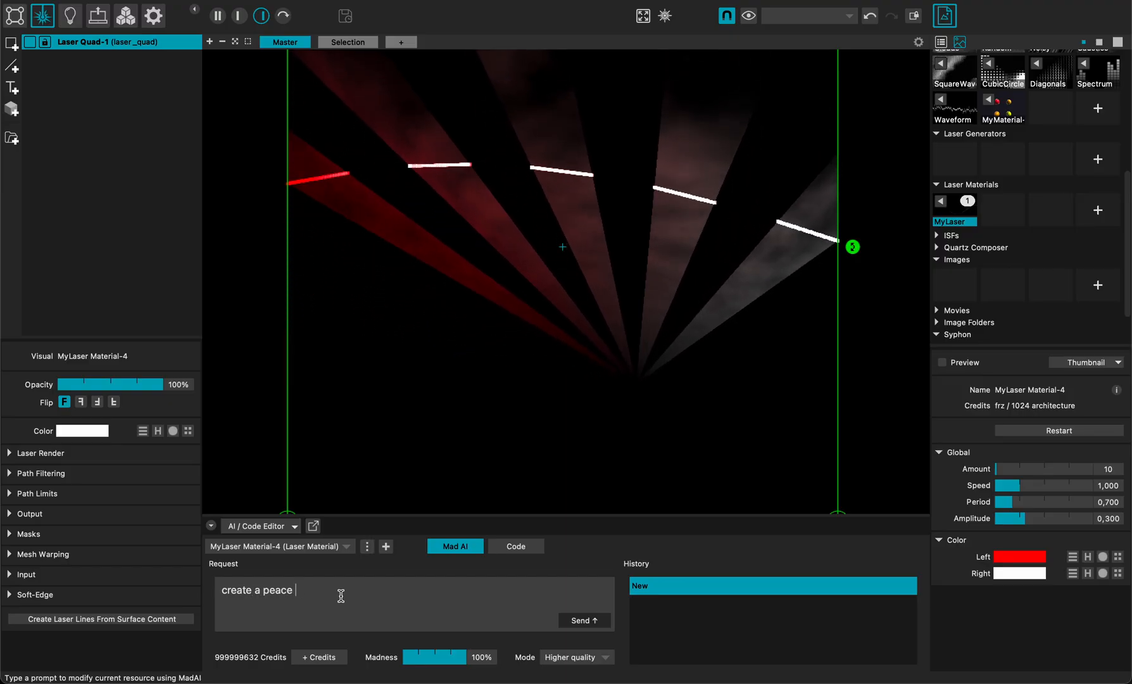
{"action": "type", "text": "symbol"}
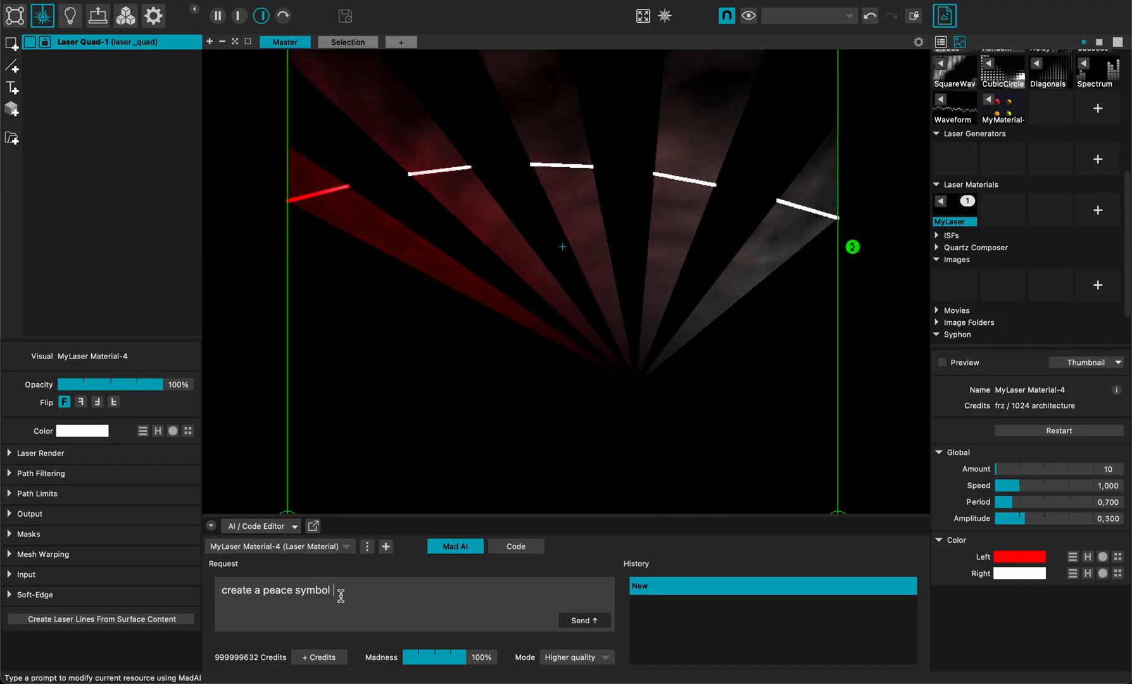
{"action": "type", "text": "with ro"}
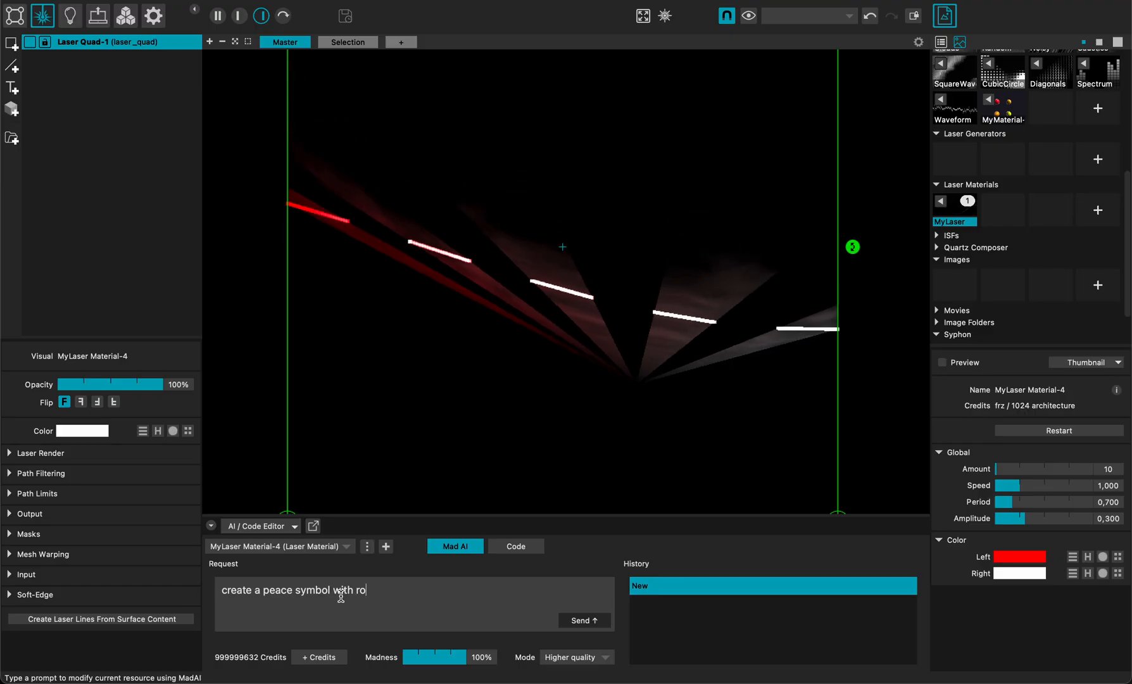
{"action": "type", "text": "tation co"}
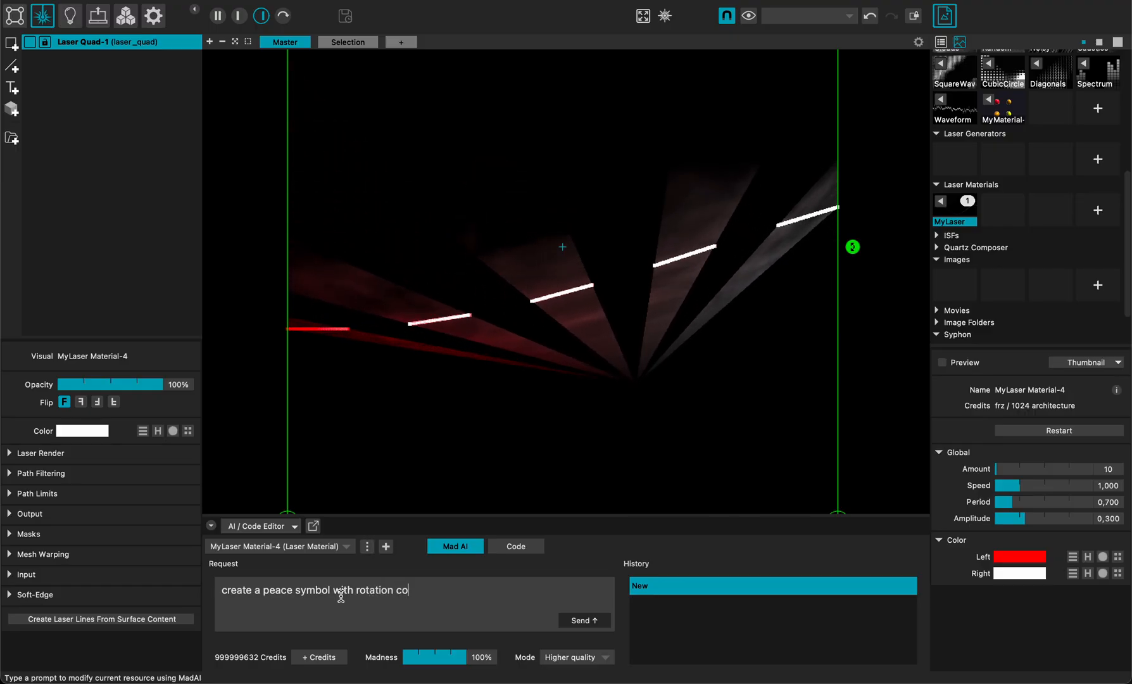
{"action": "type", "text": "ntrols"}
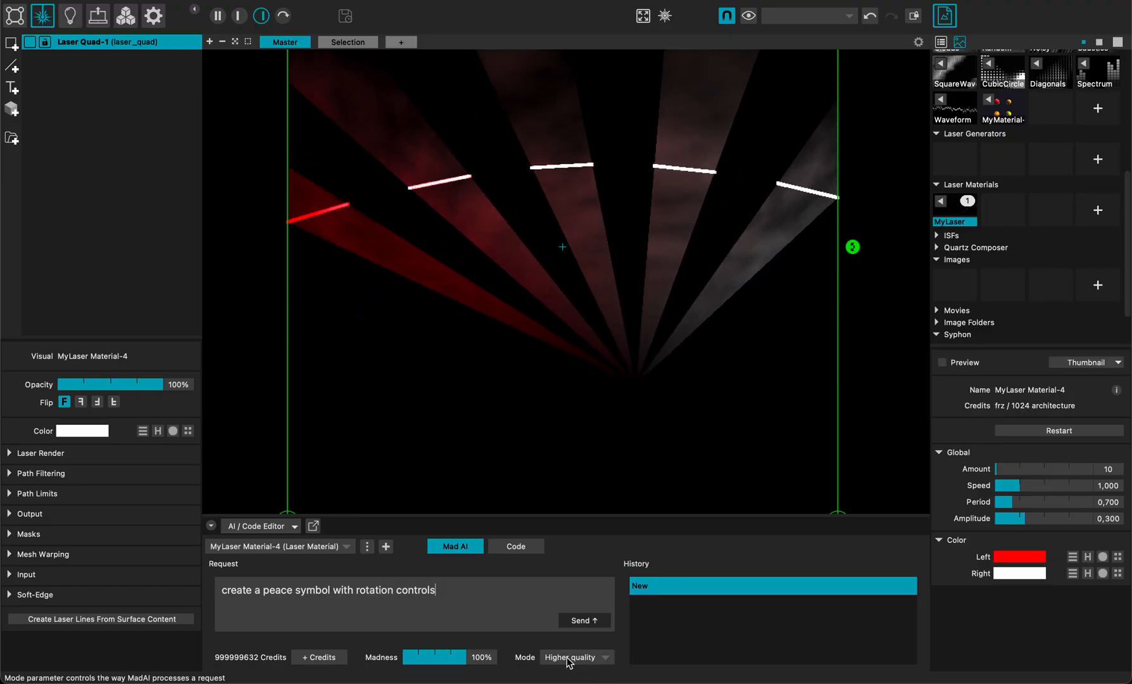
{"action": "left_click", "coordinate": [584, 621]}
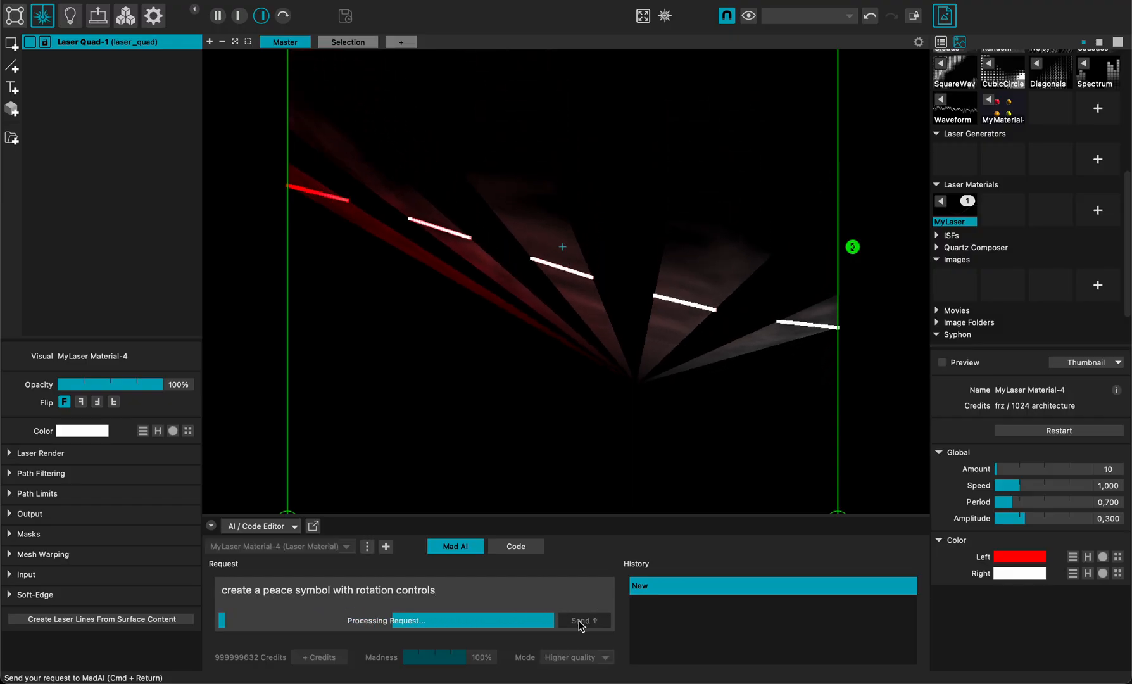